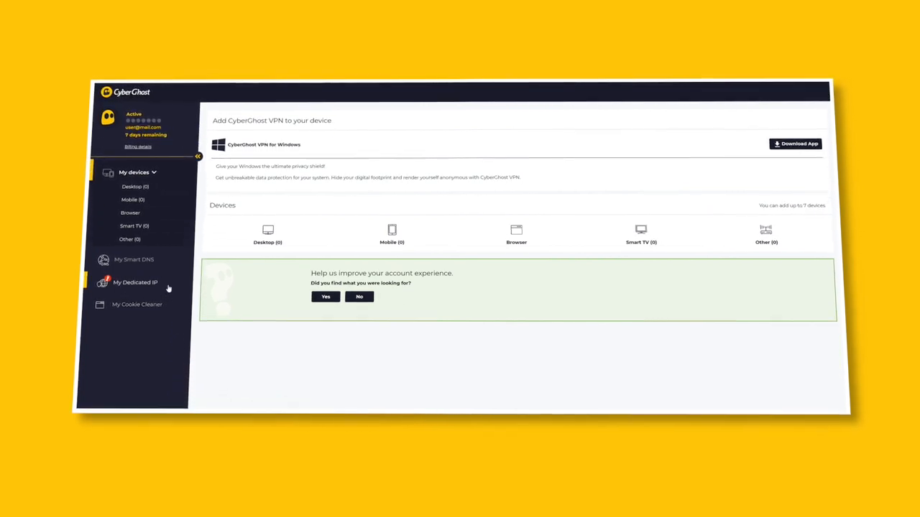
Step: Go to the My Dedicated IP page with its token redeeming steps
{"action": "left_click", "coordinate": [135, 283]}
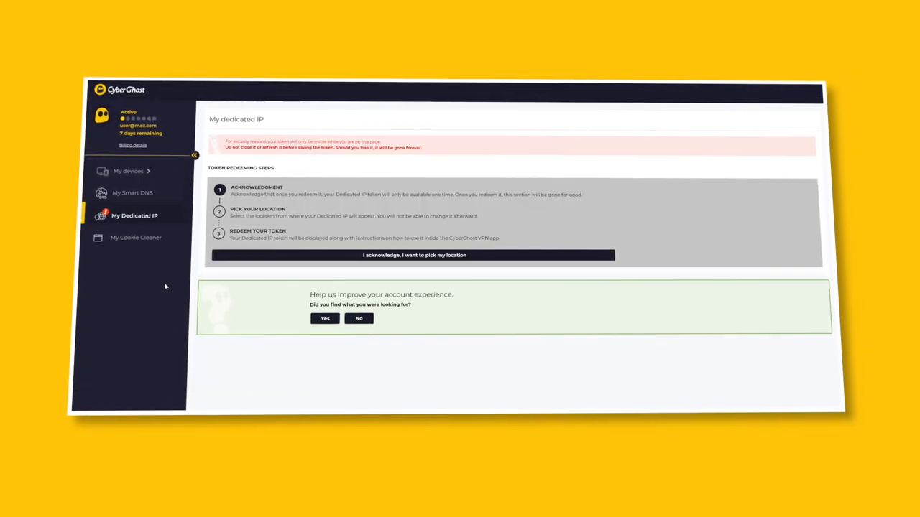
Step: Acknowledge the one-time warning, redeem a New York token, copy it and activate it in the app
{"action": "left_click", "coordinate": [415, 256]}
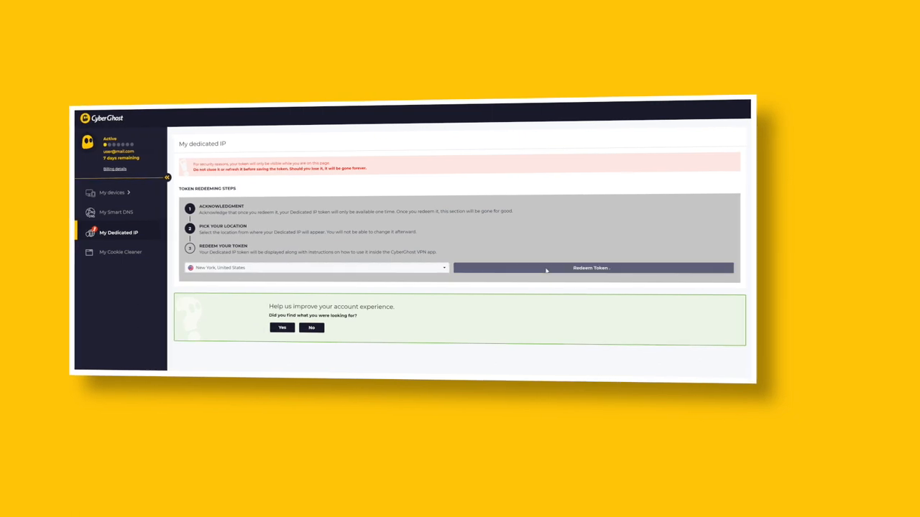
{"action": "left_click", "coordinate": [590, 269]}
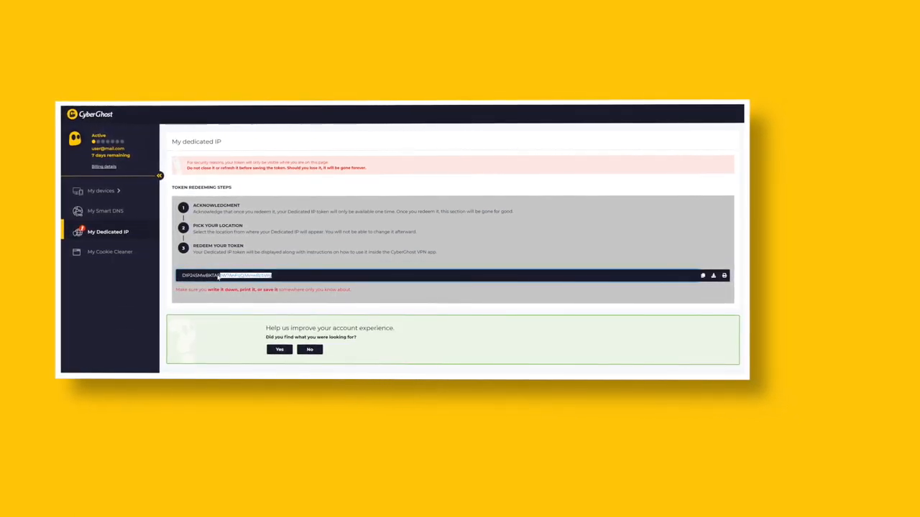
{"action": "right_click", "coordinate": [215, 276]}
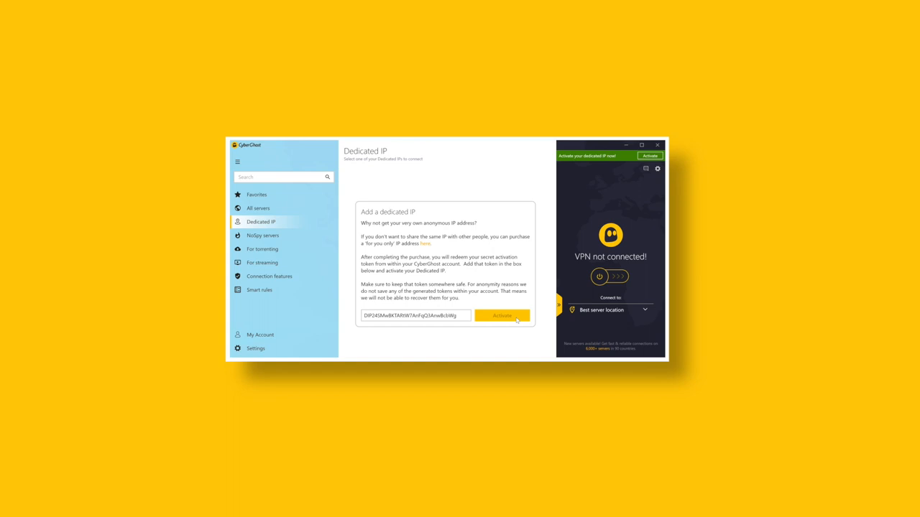
{"action": "left_click", "coordinate": [501, 316]}
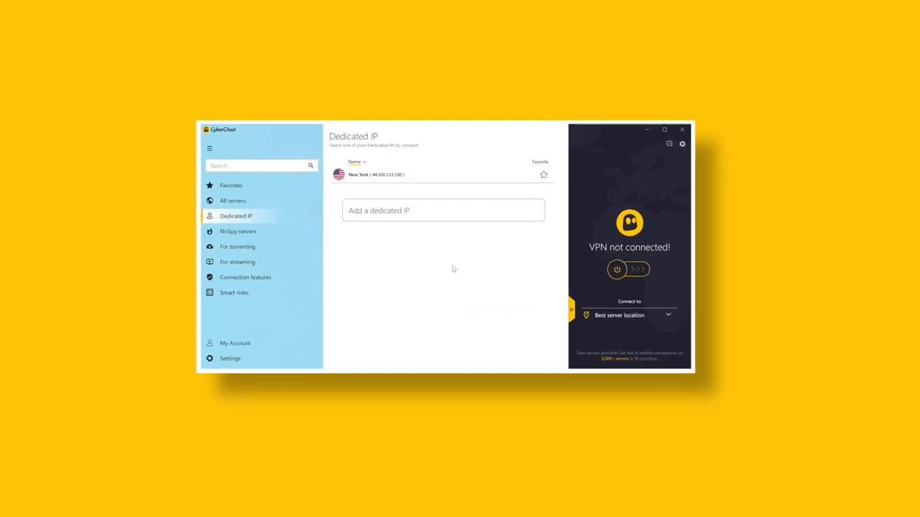